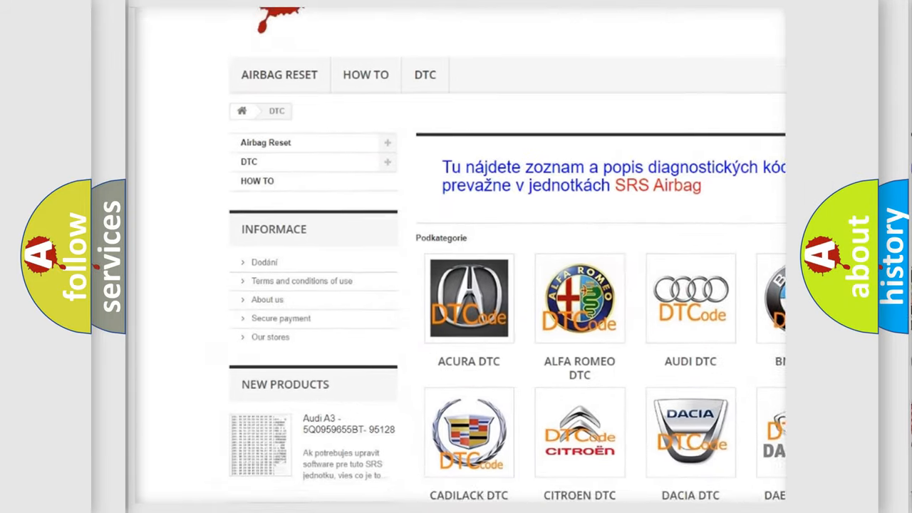
pyautogui.scroll(-3)
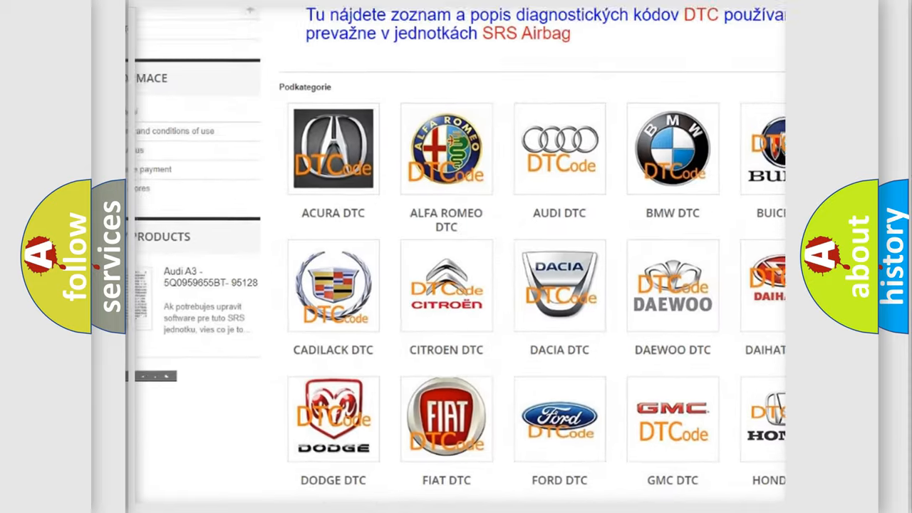
pyautogui.scroll(-3)
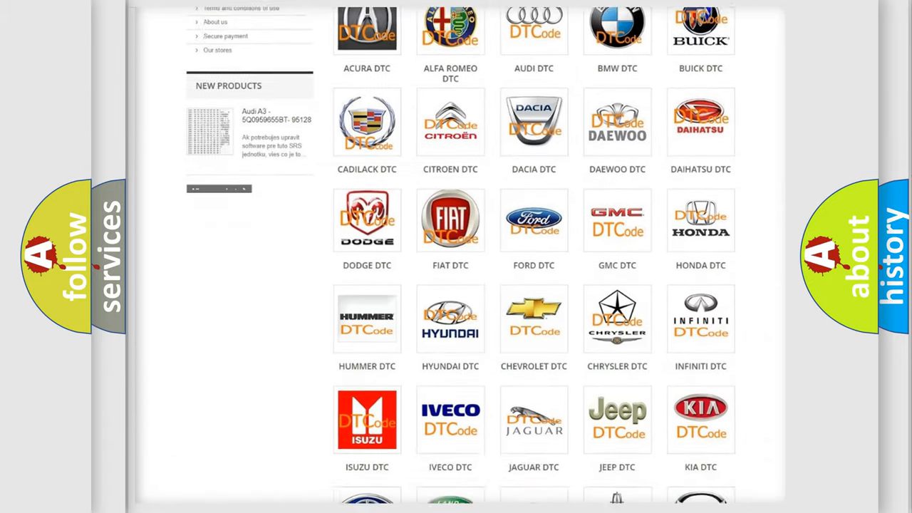
pyautogui.scroll(-3)
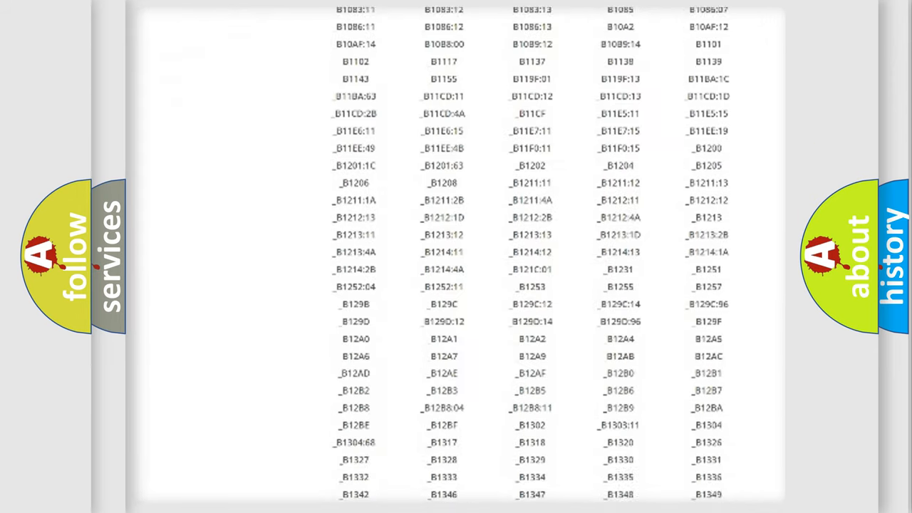
pyautogui.scroll(-3)
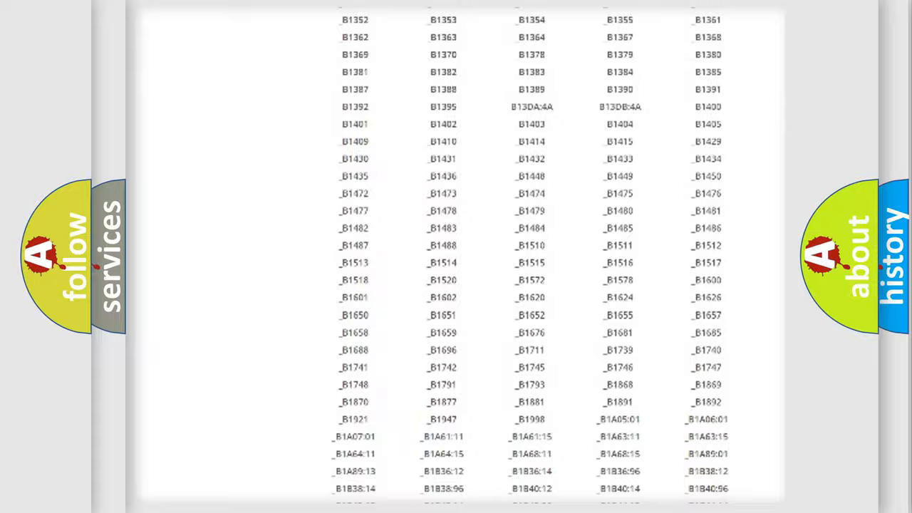
pyautogui.scroll(3)
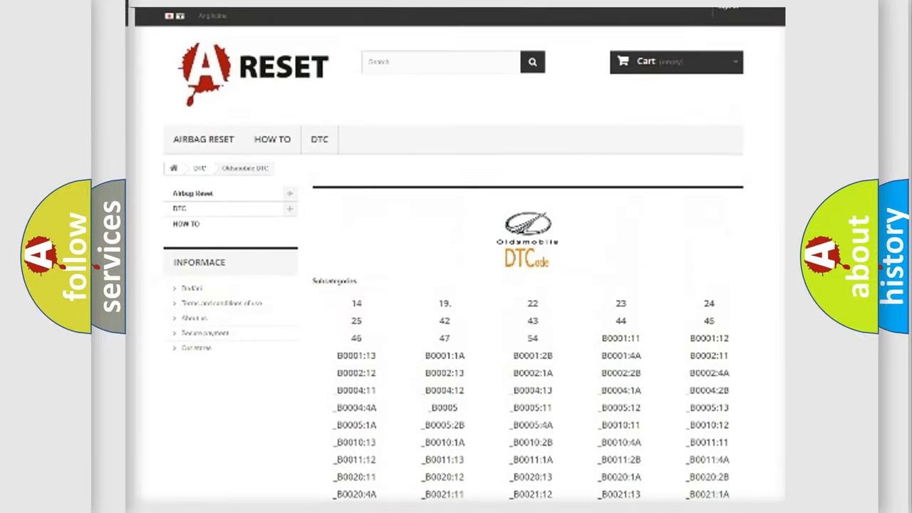